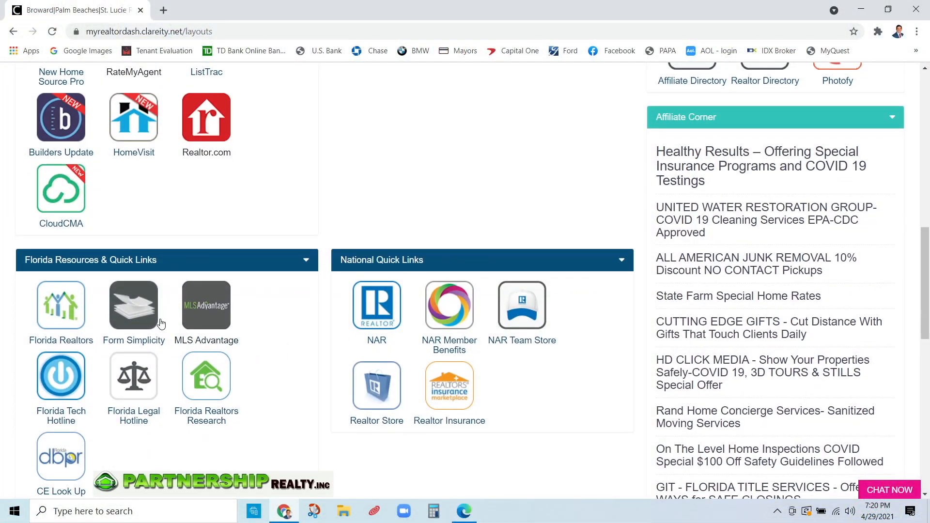
# - Go from the realtor dashboard into Form Simplicity's Blank Forms > Forms Packages list
pyautogui.click(133, 304)
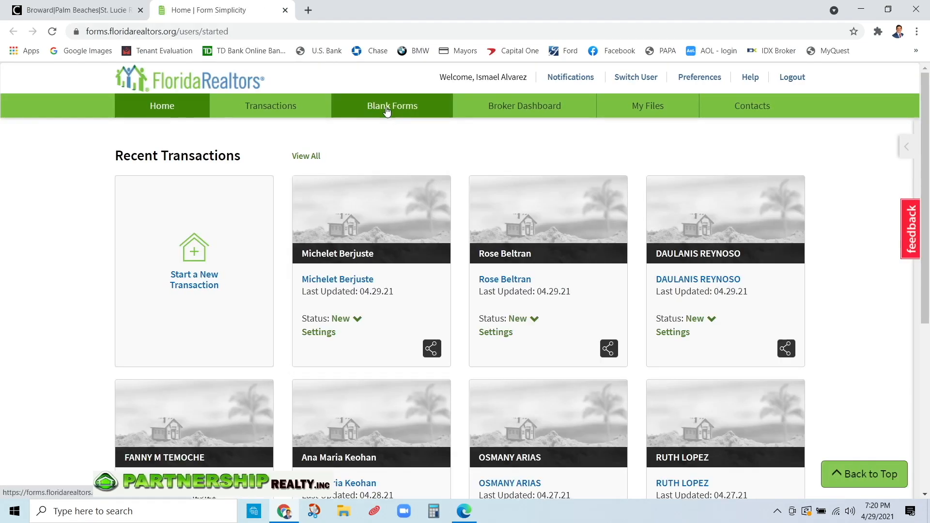
pyautogui.click(391, 106)
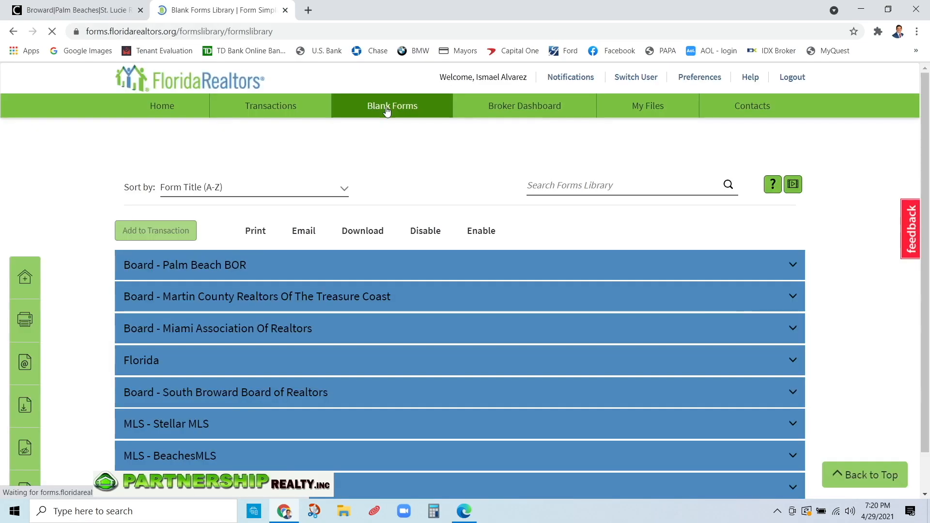
pyautogui.click(392, 106)
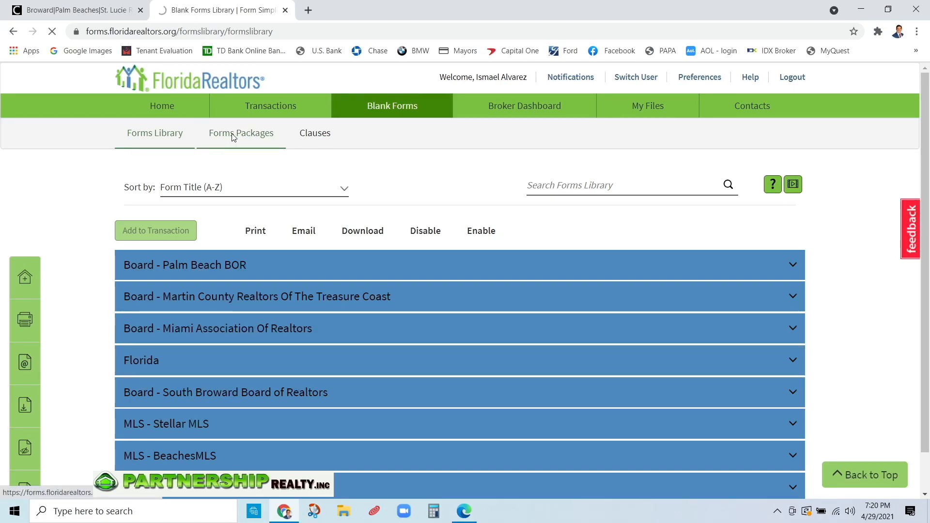
pyautogui.click(241, 133)
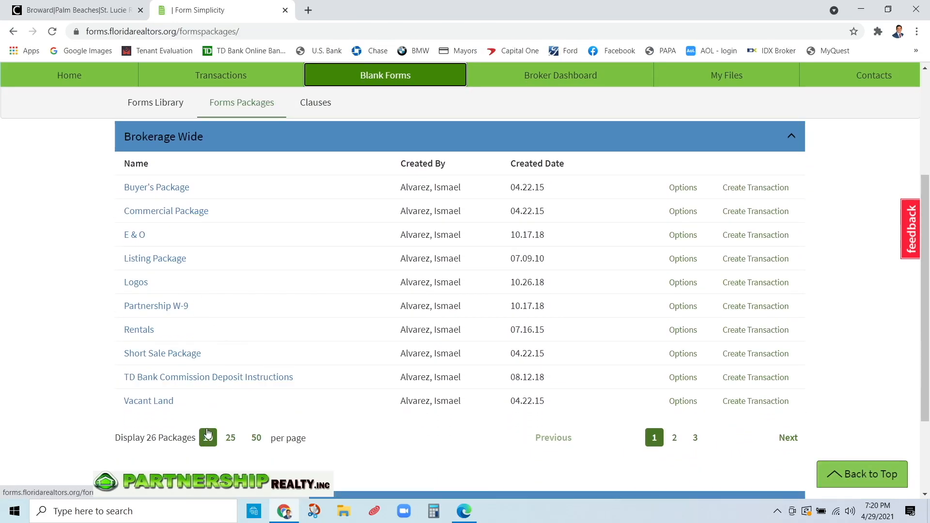
# - Show 50 packages per page so all brokerage packages fit on one page
pyautogui.click(207, 438)
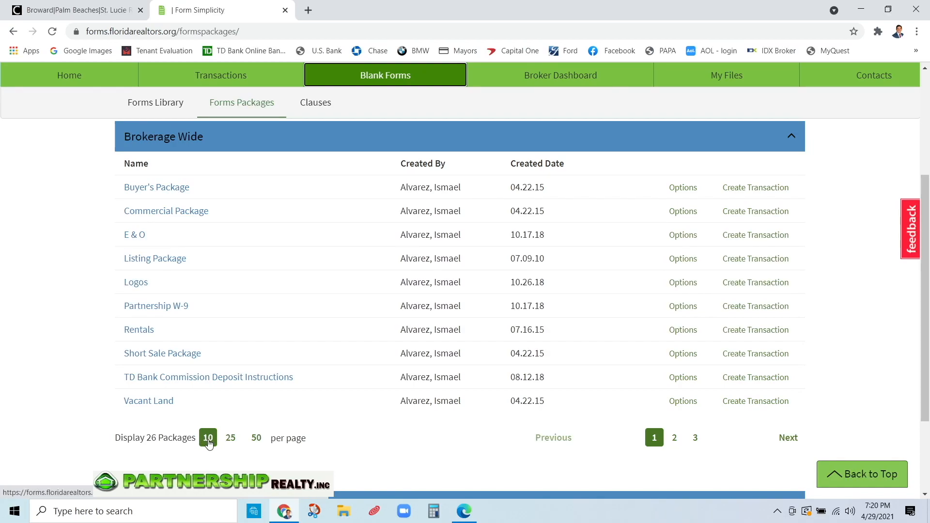
pyautogui.click(256, 438)
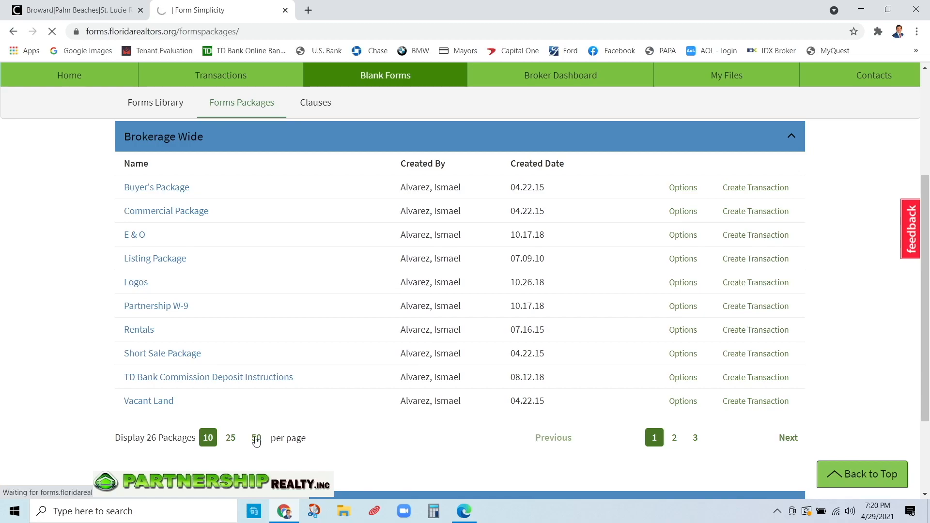
pyautogui.click(256, 438)
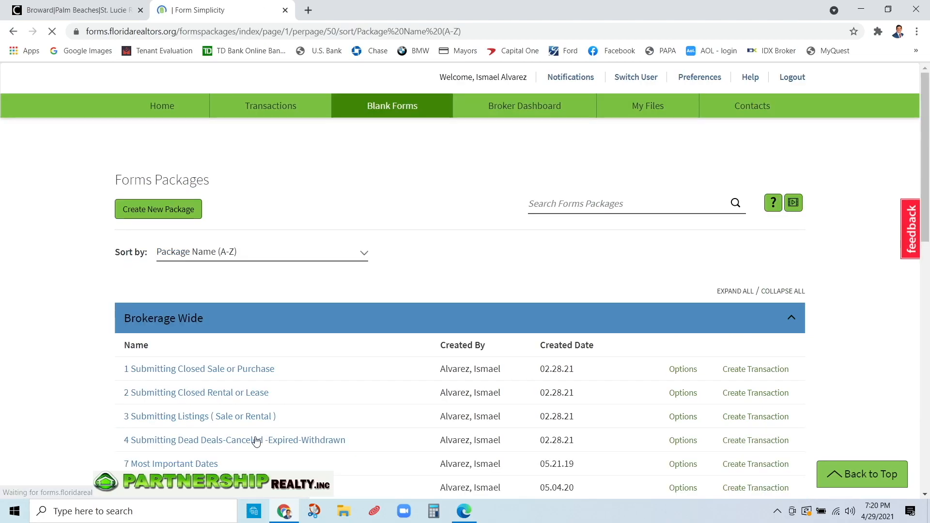
pyautogui.scroll(-3)
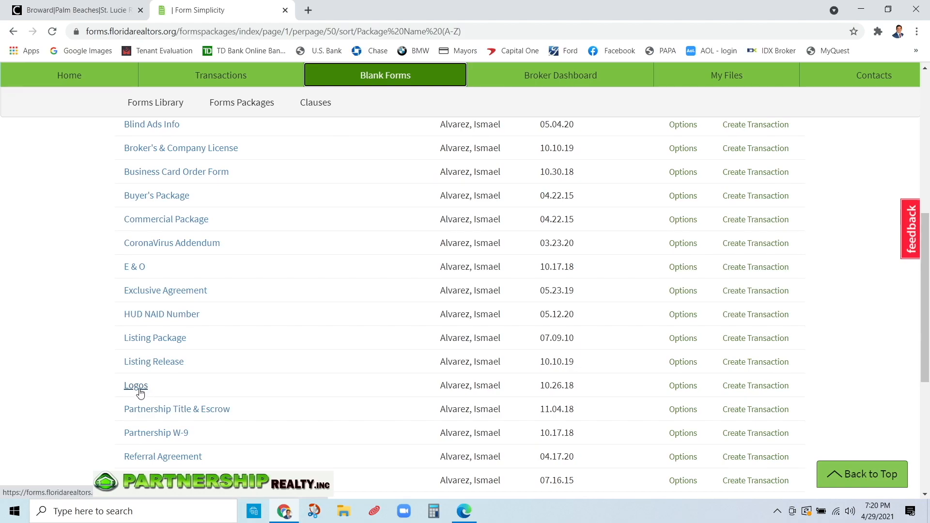
# - Download Logo PRI.jpg from the Logos package
pyautogui.click(136, 385)
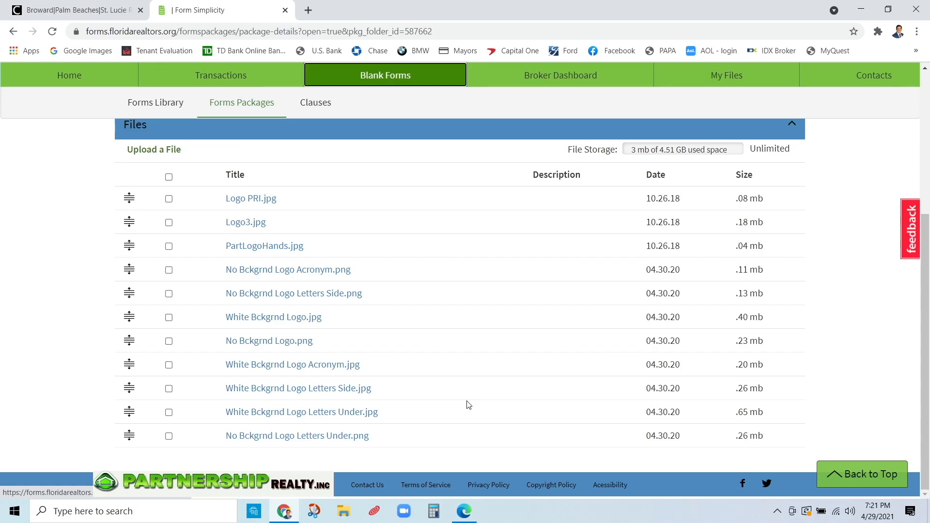
pyautogui.moveTo(251, 198)
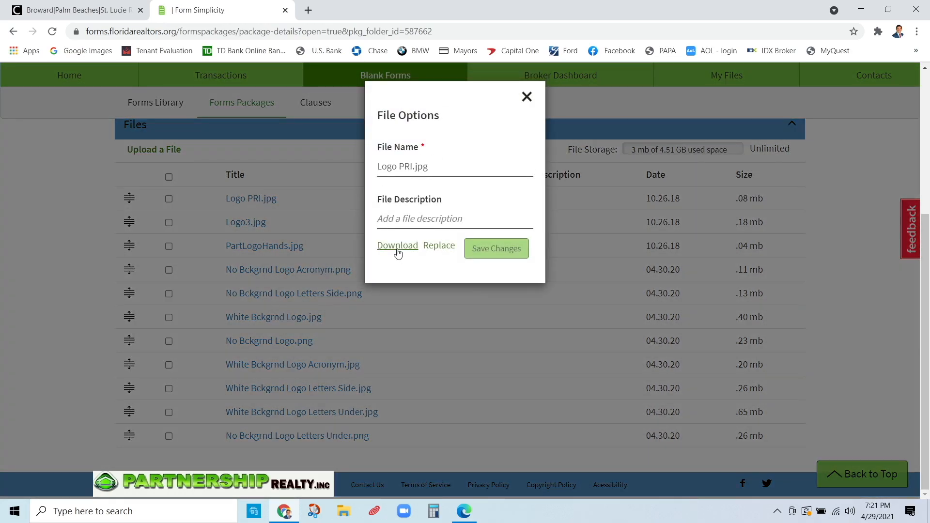
pyautogui.click(397, 245)
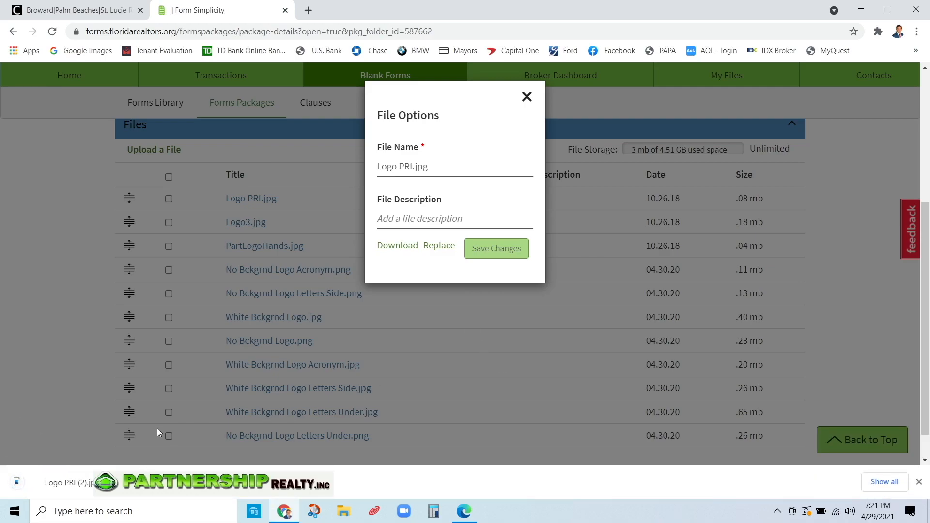
# - Save a copy of the downloaded logo from Windows Photos to the Desktop as Logo 1
pyautogui.click(68, 483)
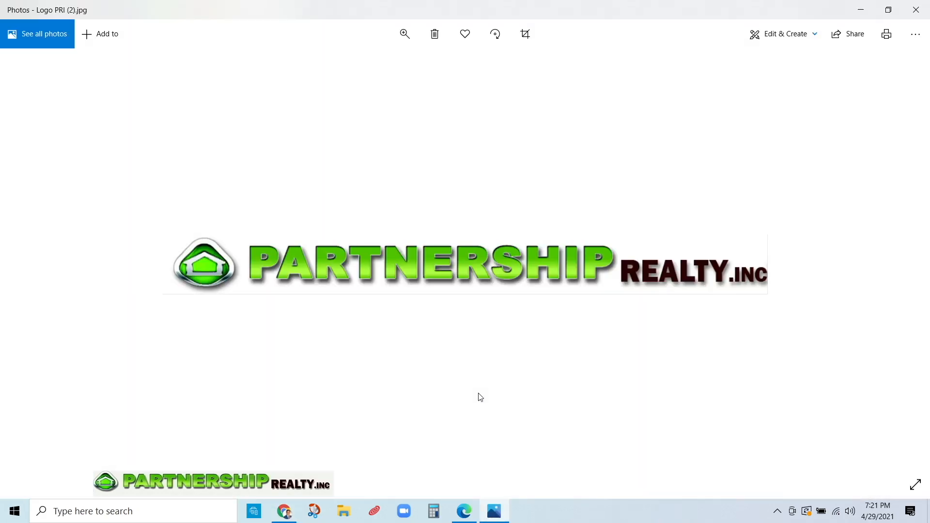
pyautogui.moveTo(589, 263)
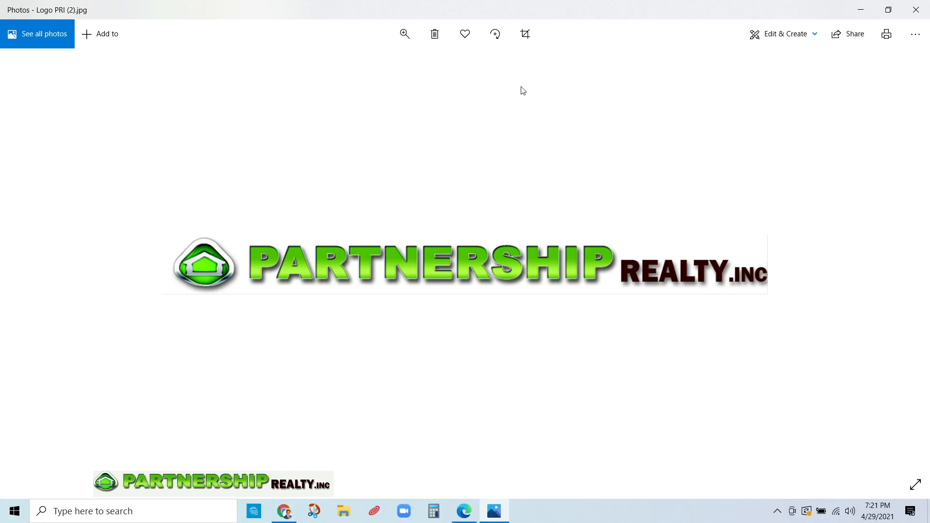
pyautogui.rightClick(522, 90)
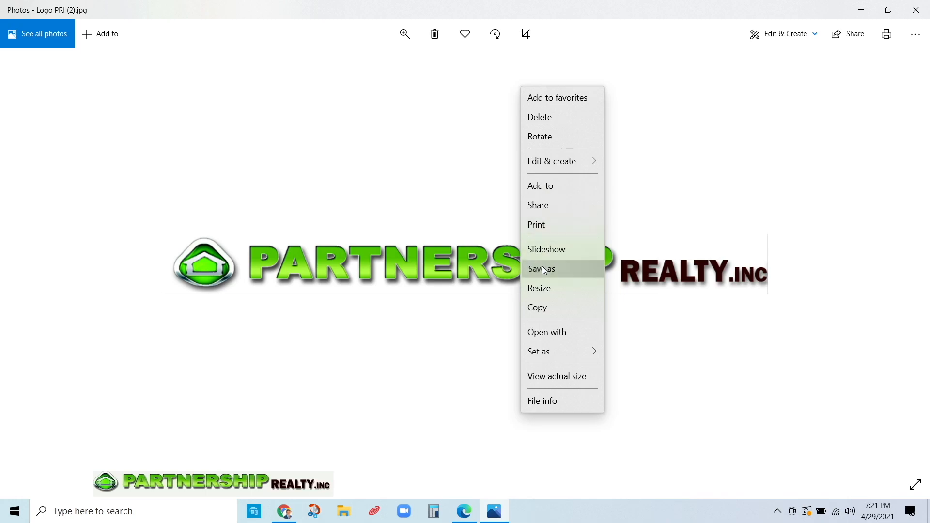
pyautogui.click(541, 269)
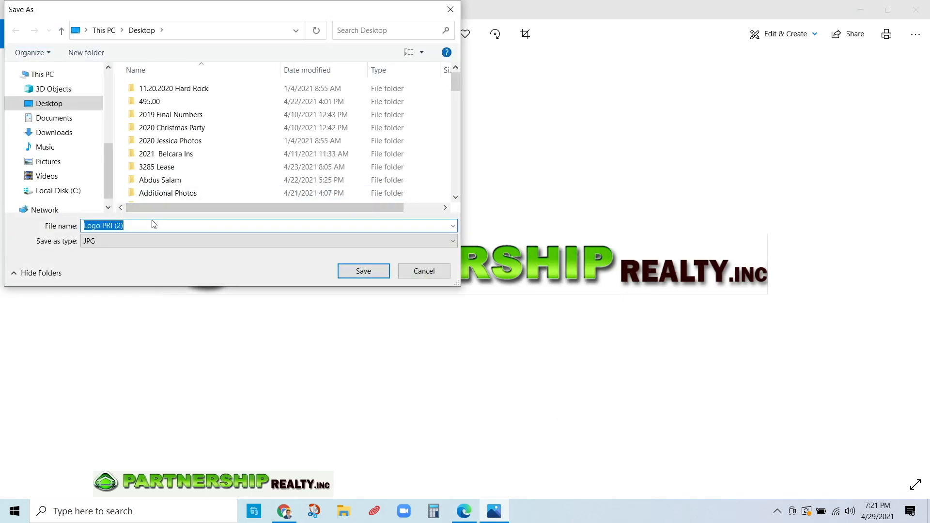
pyautogui.write('Logo 1')
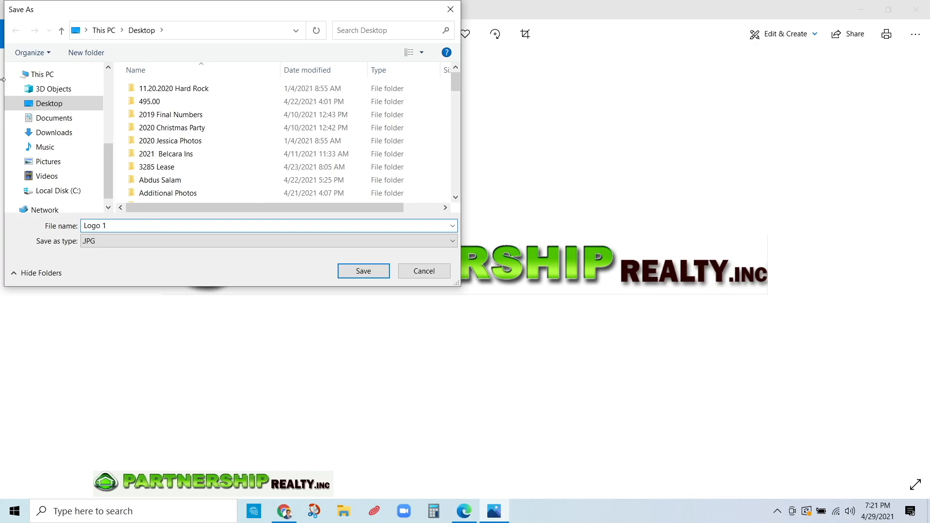
pyautogui.click(362, 270)
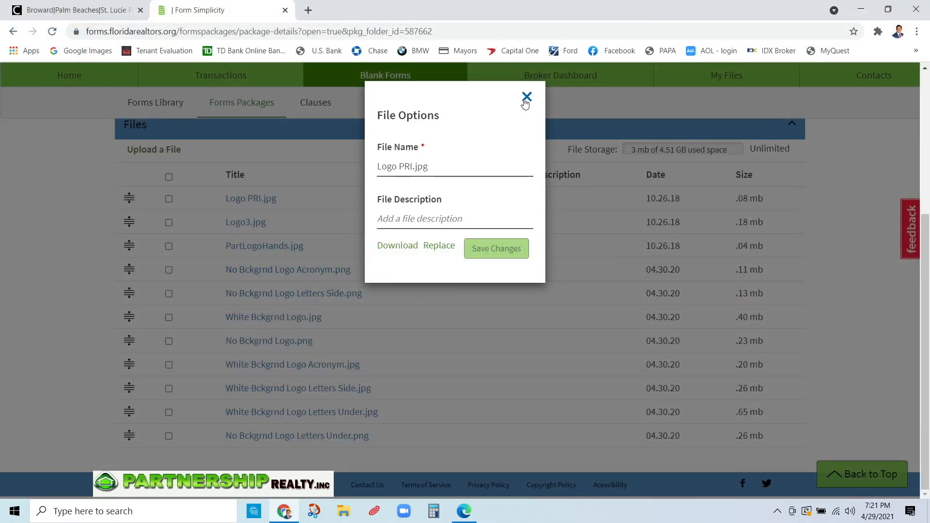
# - Download No Bckgrnd Logo.png from the Logos package
pyautogui.click(526, 96)
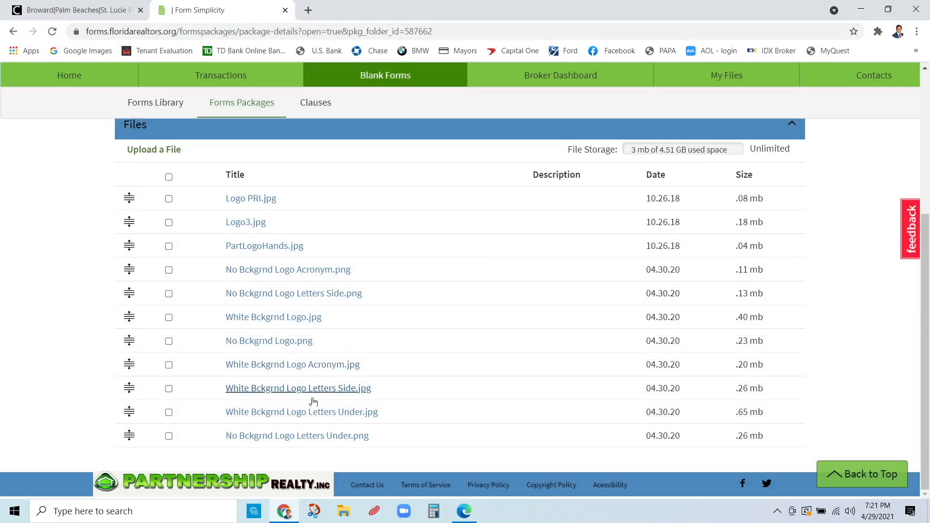
pyautogui.moveTo(268, 341)
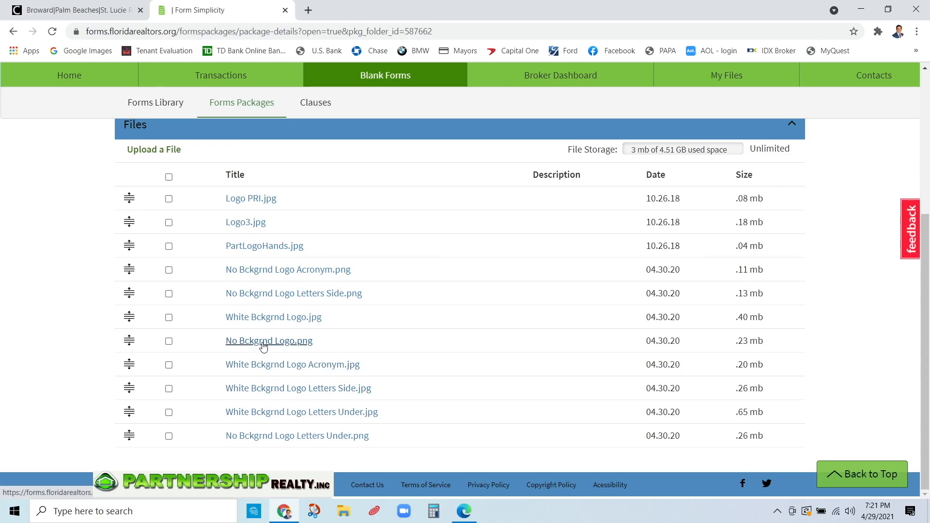
pyautogui.click(269, 340)
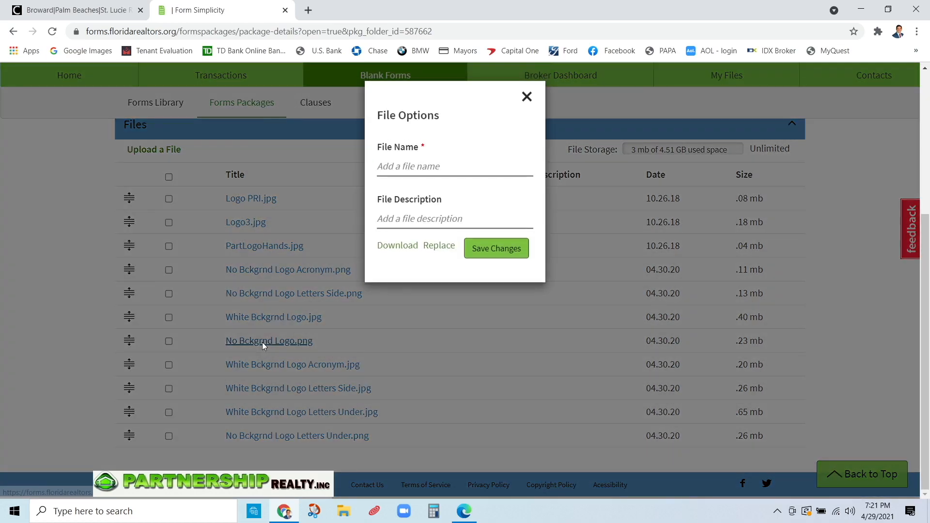
pyautogui.click(396, 245)
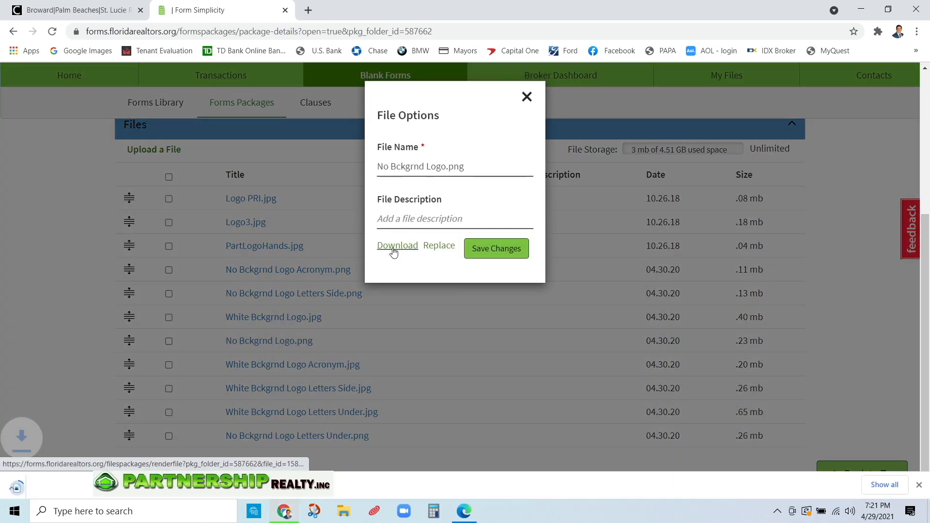
pyautogui.click(396, 245)
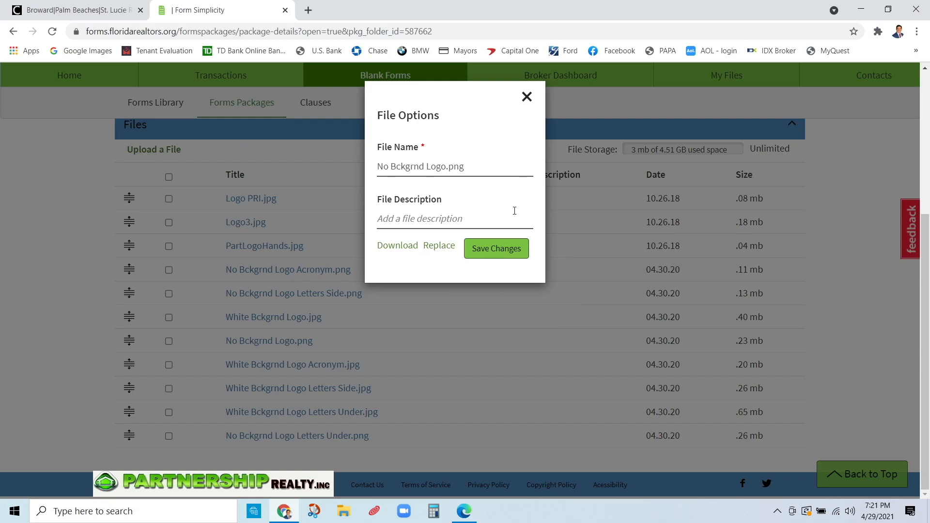
pyautogui.click(525, 96)
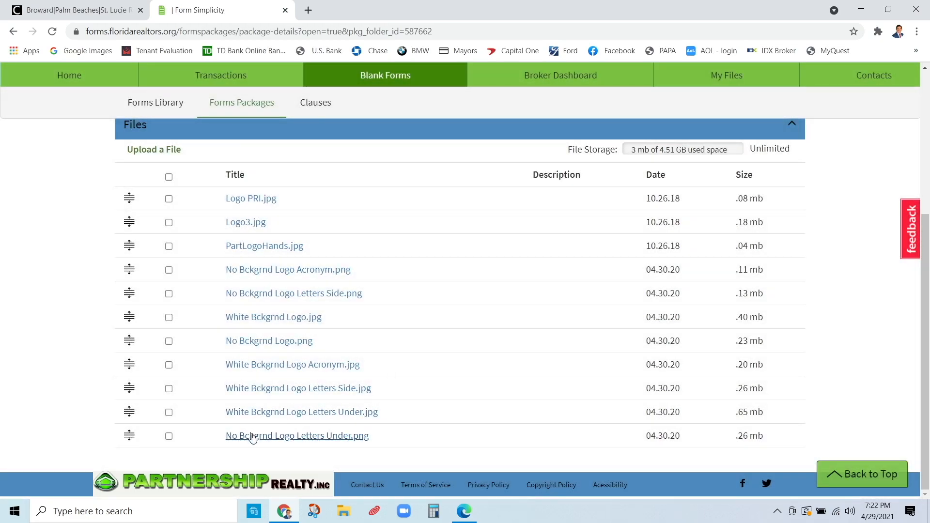
# - Download No Bckgrnd Logo Letters Under.png and view the downloaded image
pyautogui.click(296, 435)
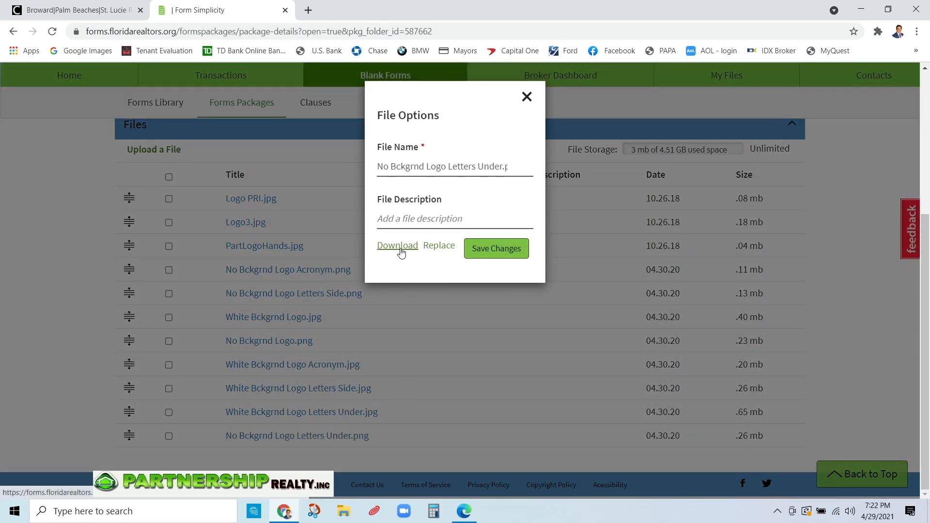
pyautogui.click(396, 245)
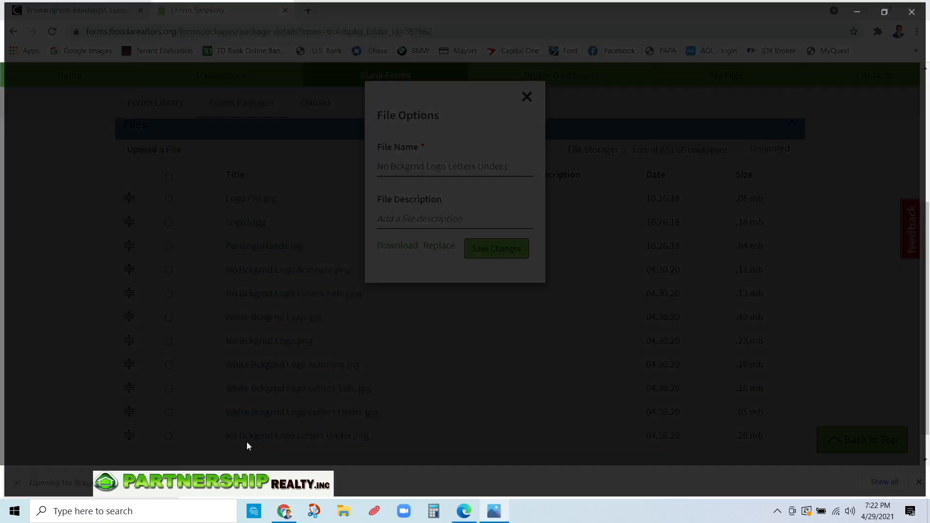
pyautogui.click(396, 245)
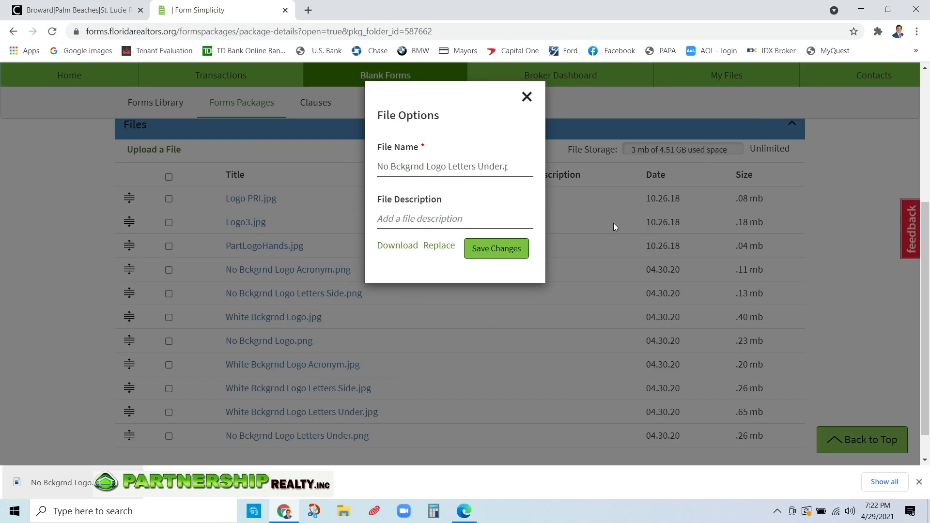
pyautogui.click(526, 95)
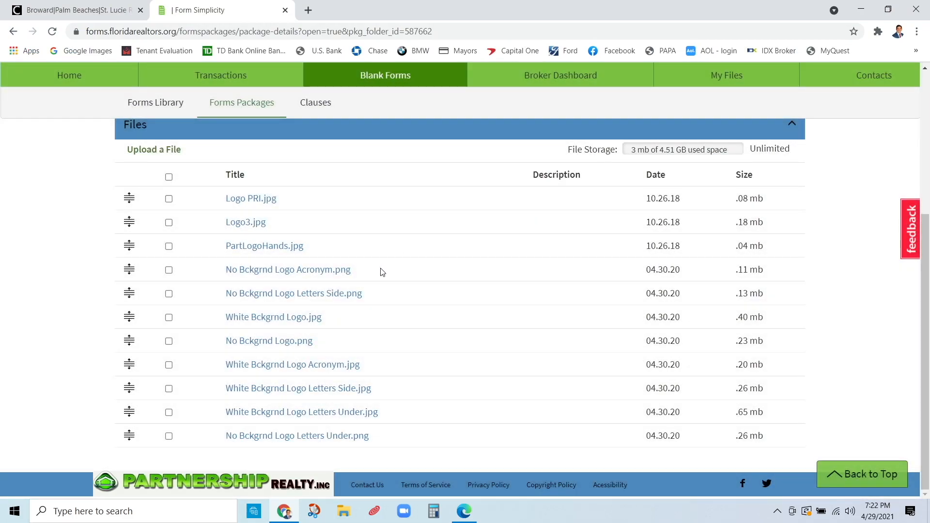
pyautogui.moveTo(383, 276)
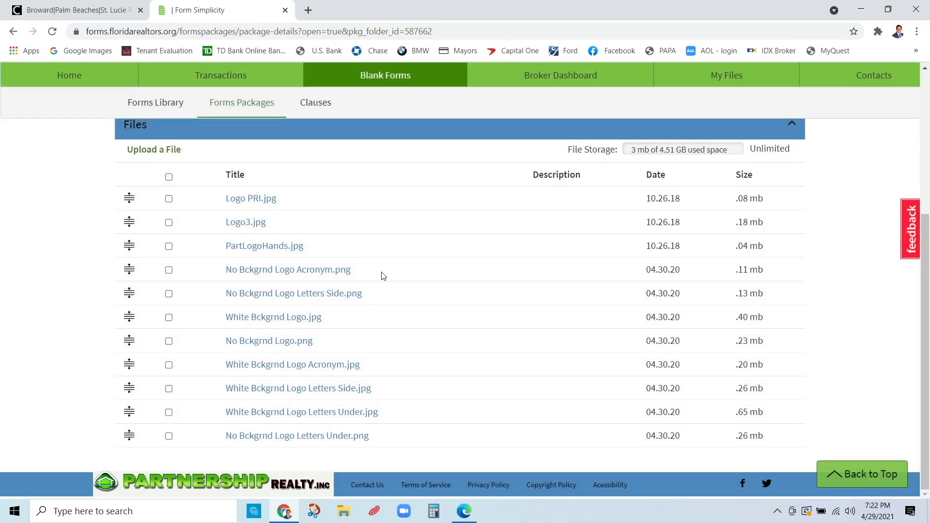
# - Start an email of Logo PRI.jpg to a saved recipient with the subject Logo
pyautogui.click(169, 198)
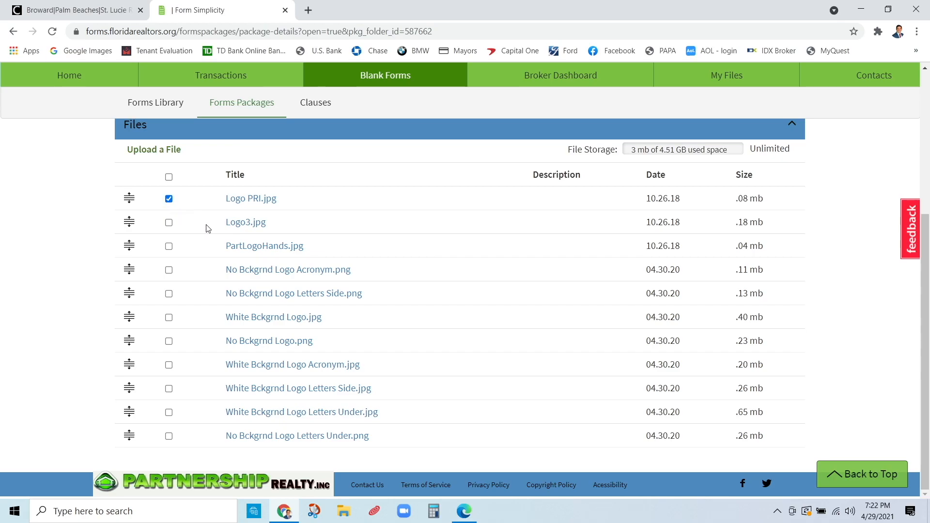
pyautogui.moveTo(366, 294)
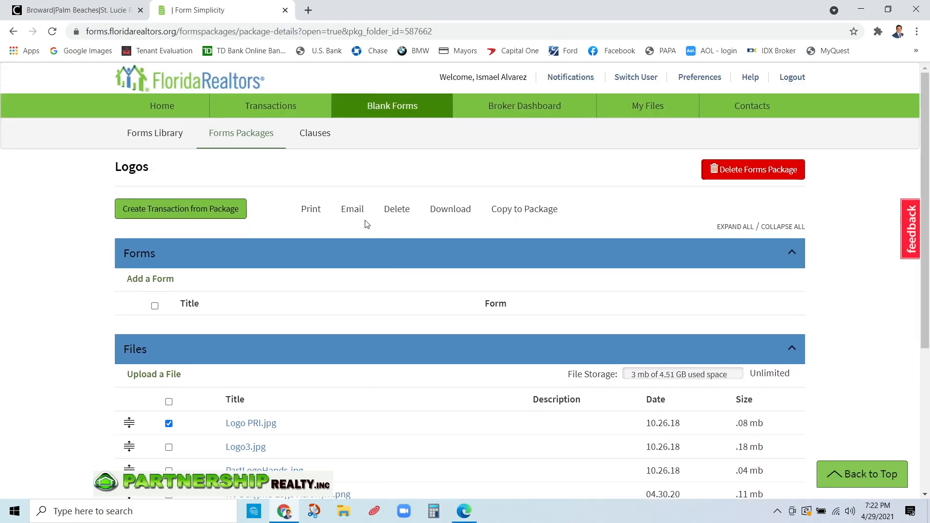
pyautogui.click(352, 208)
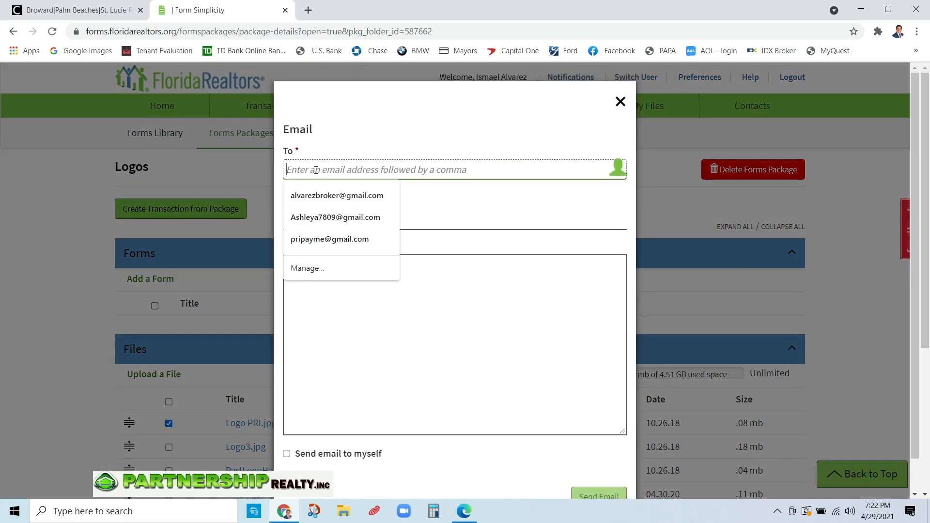
pyautogui.click(338, 195)
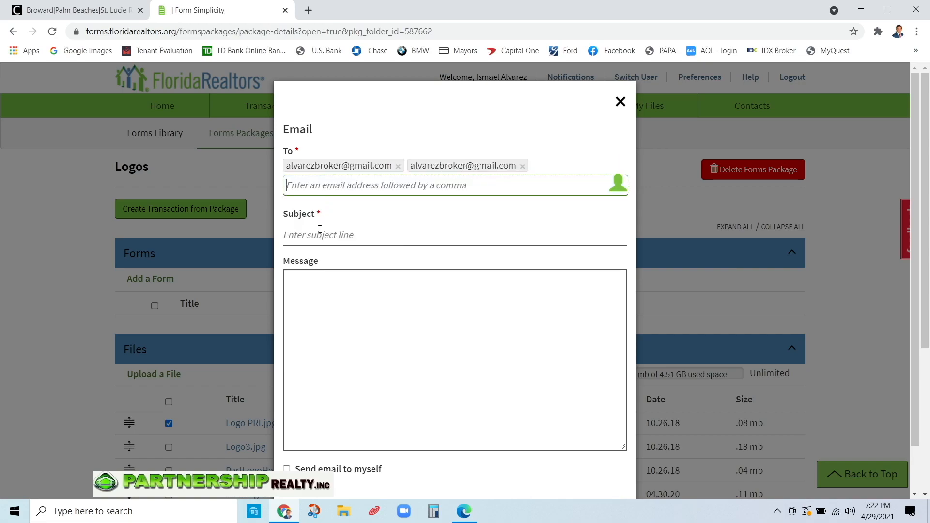
pyautogui.click(454, 235)
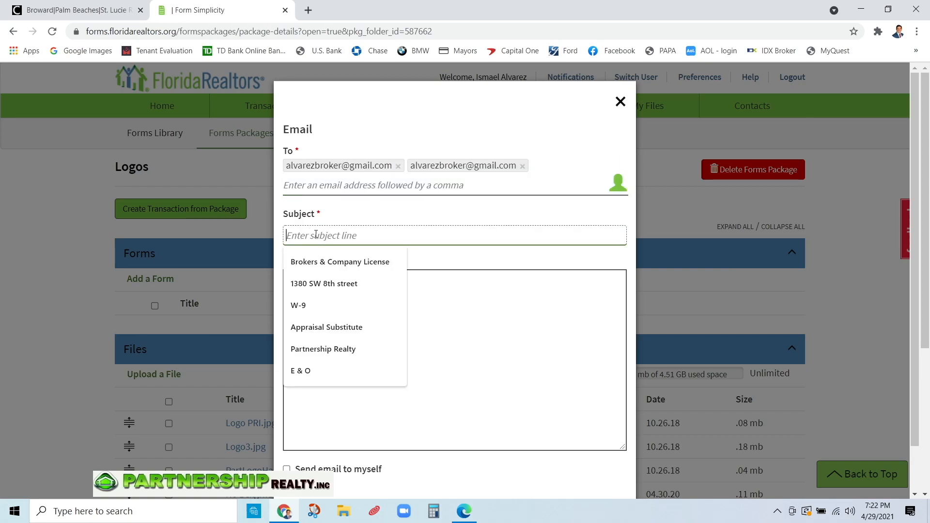
pyautogui.write('Lo')
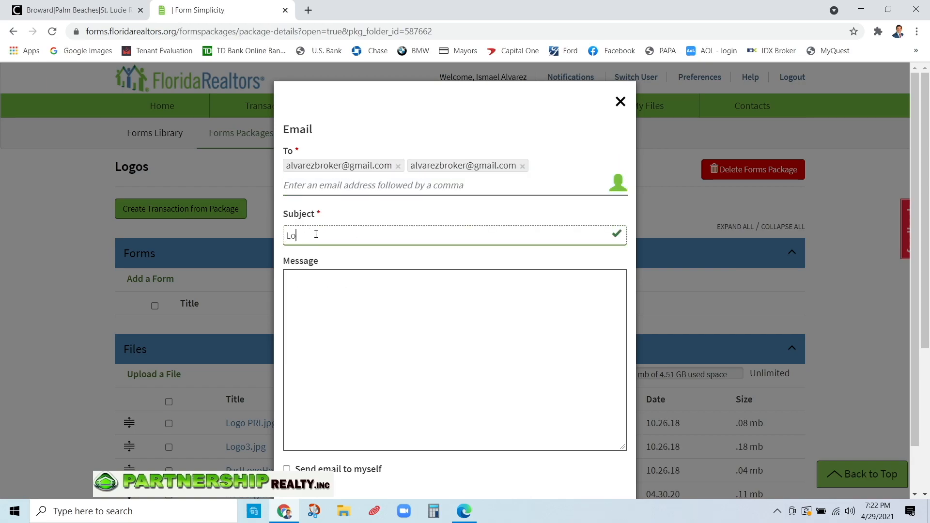
pyautogui.write('go')
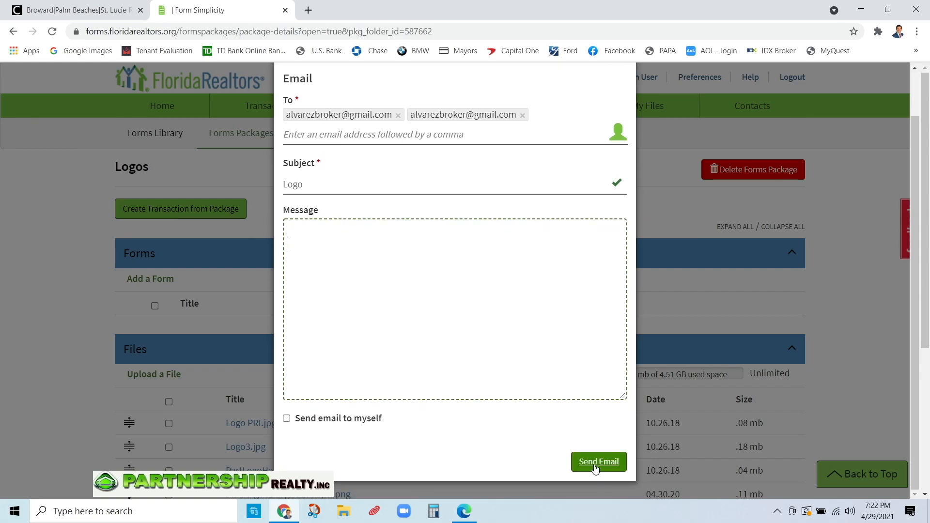
# - Send the logo email and skip adding the recipient to contacts
pyautogui.click(597, 461)
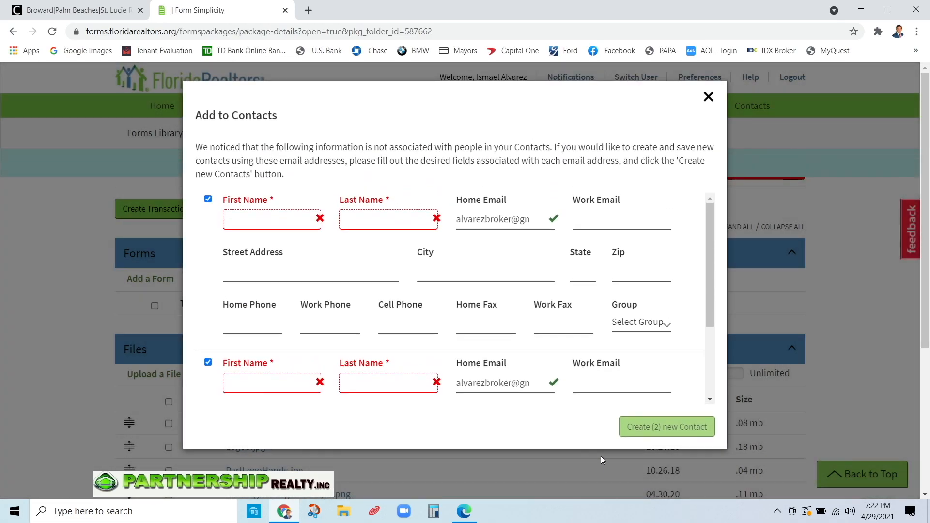
pyautogui.click(707, 95)
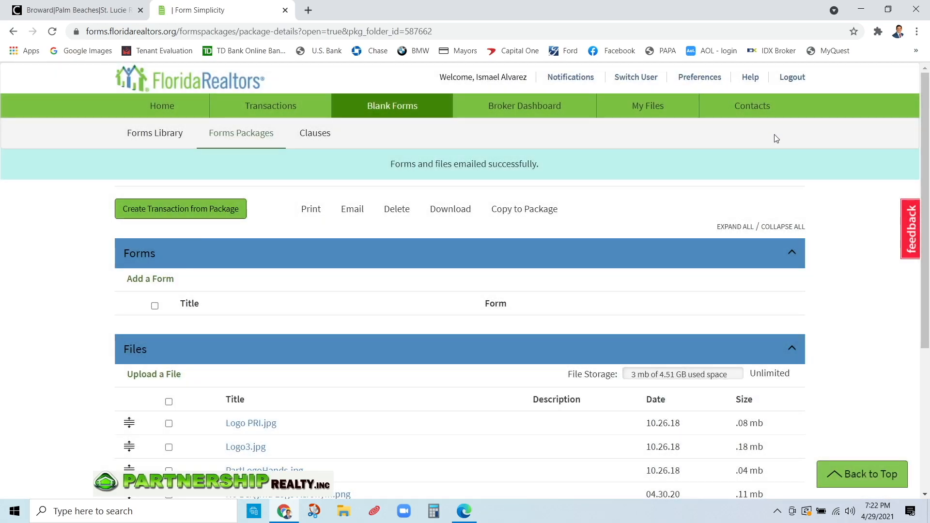